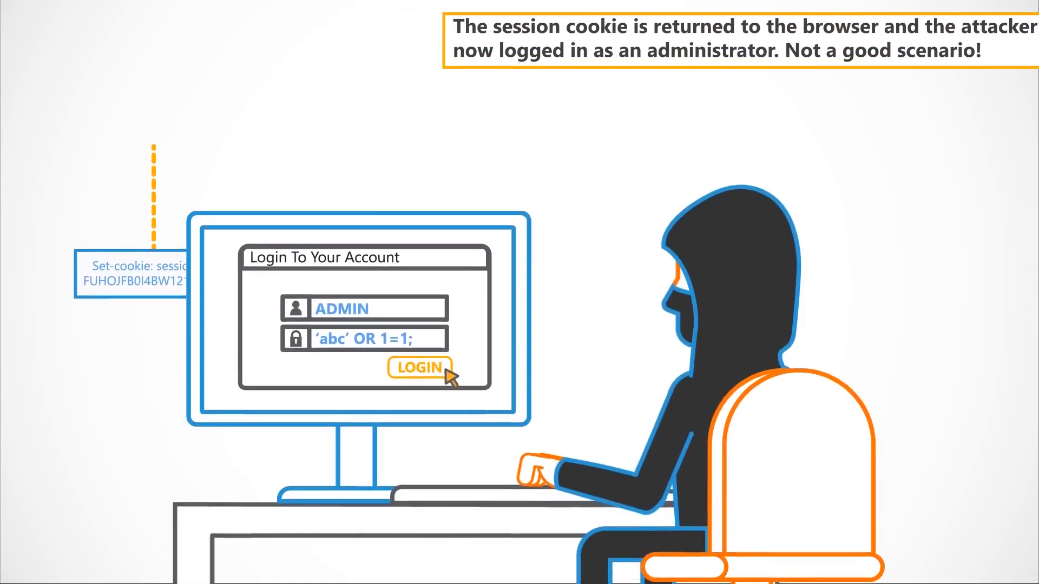
{"action": "left_click", "coordinate": [418, 368]}
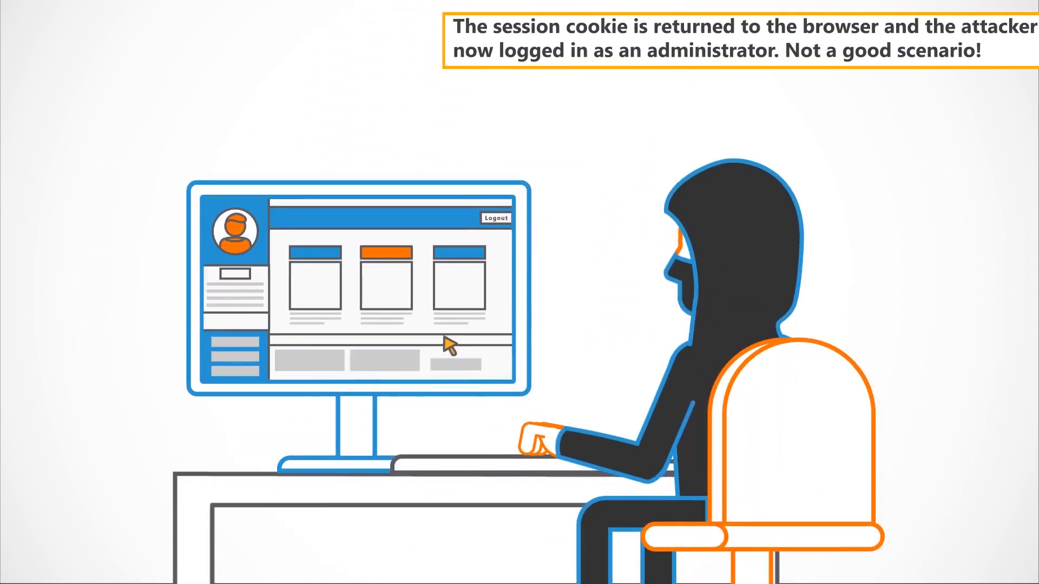